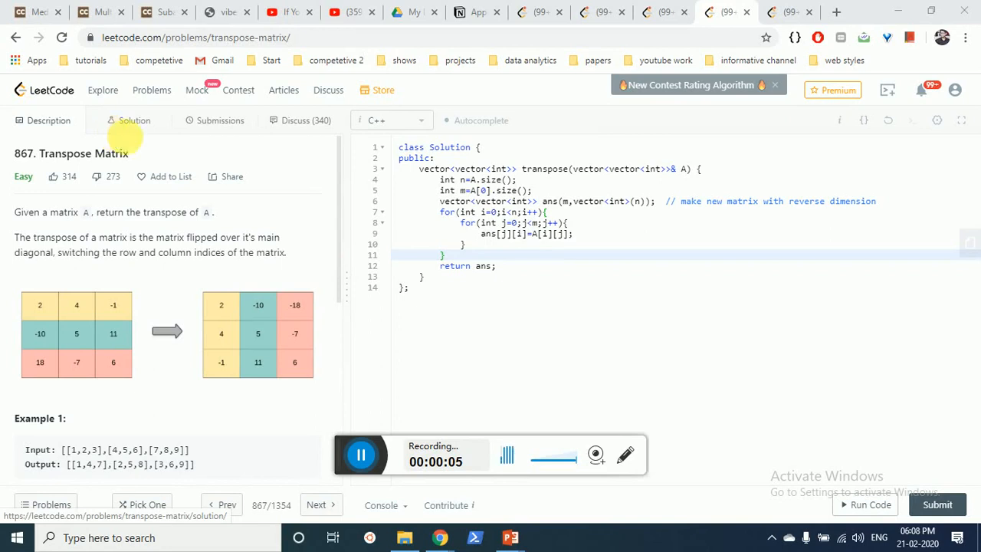
mouse_move(221, 175)
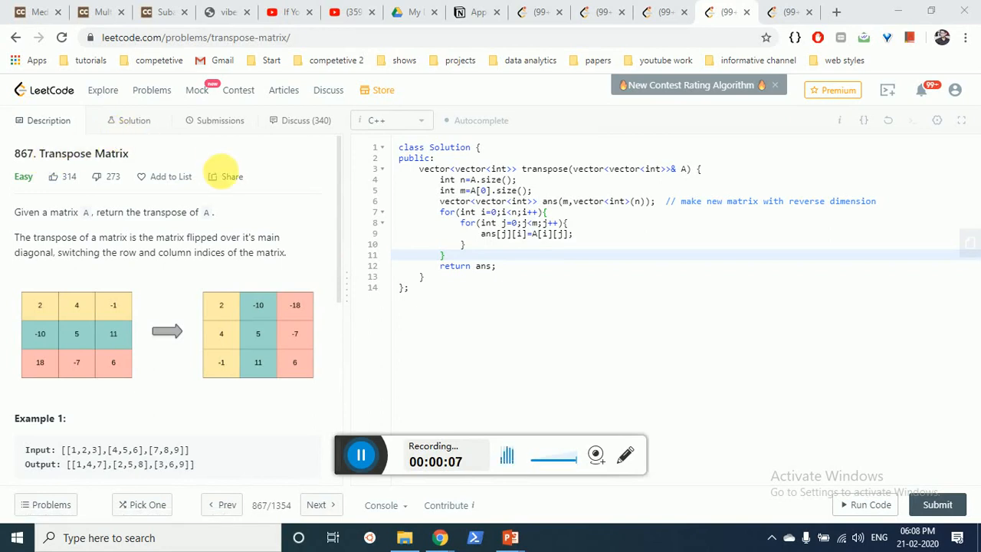
mouse_move(268, 218)
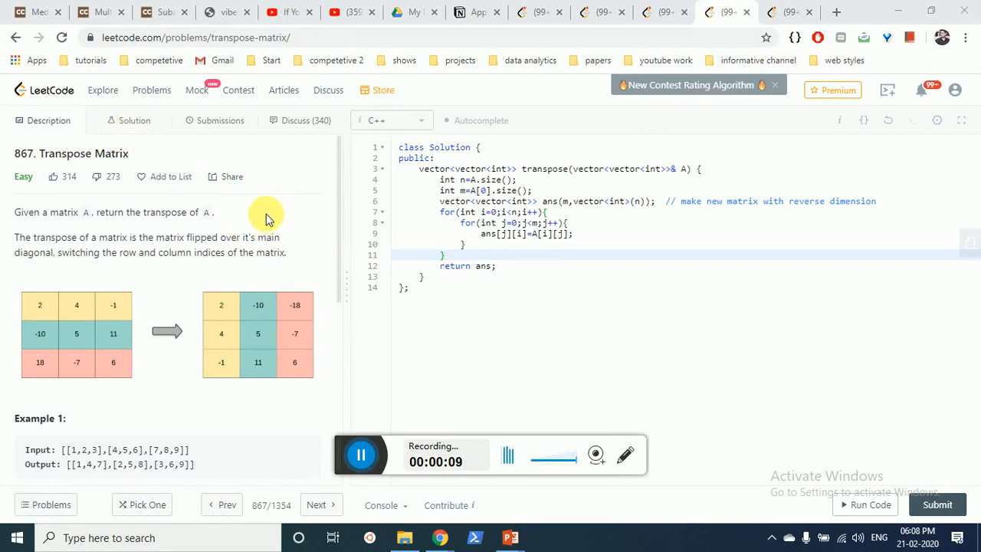
mouse_move(219, 274)
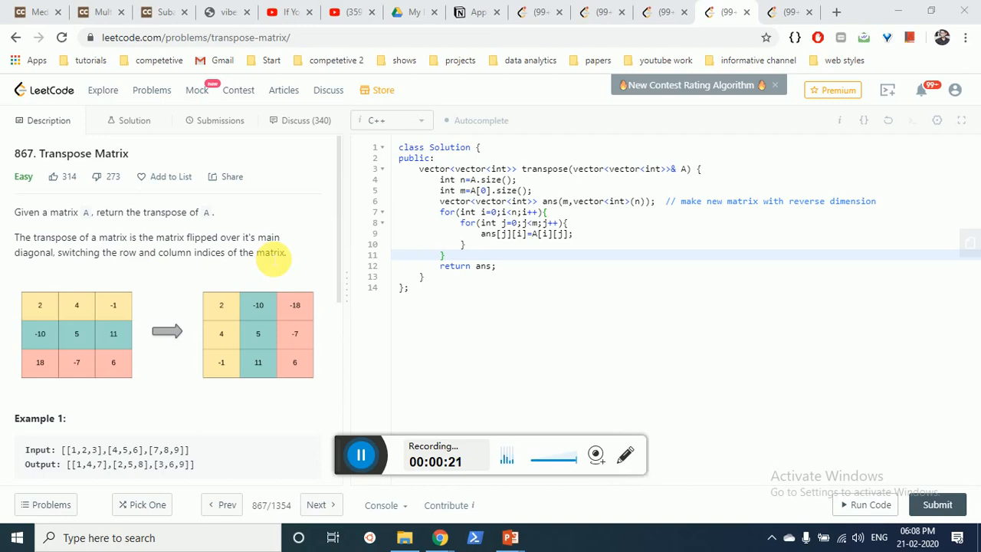
mouse_move(51, 307)
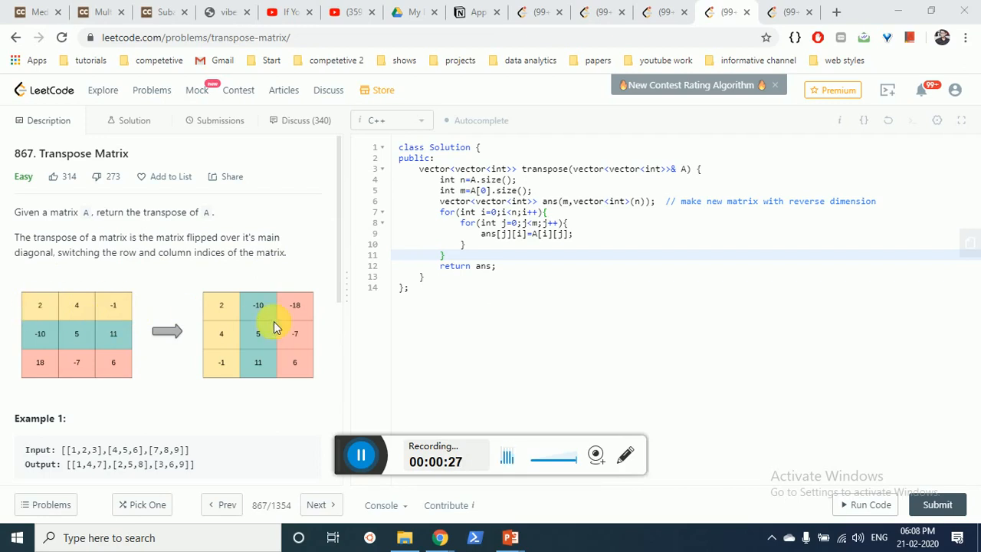
mouse_move(267, 405)
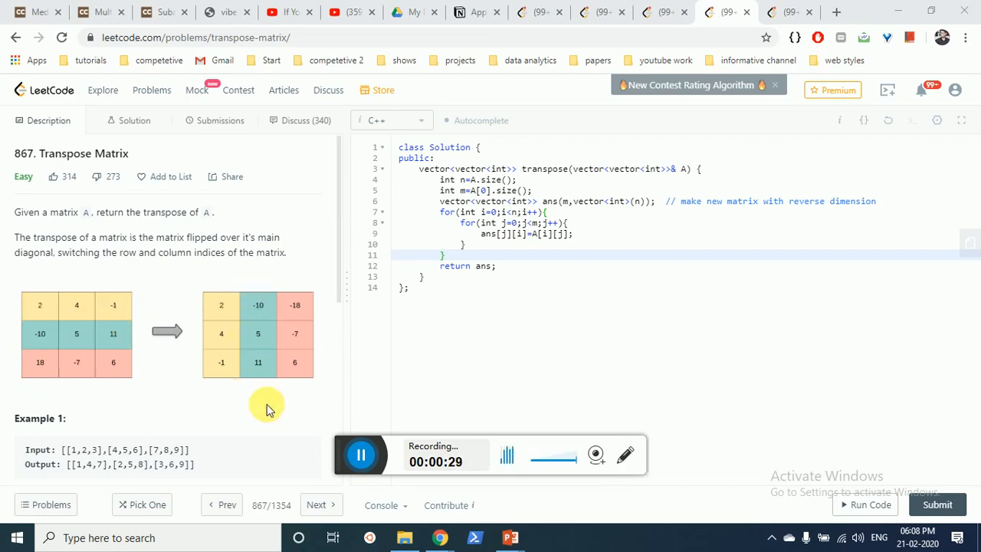
mouse_move(335, 396)
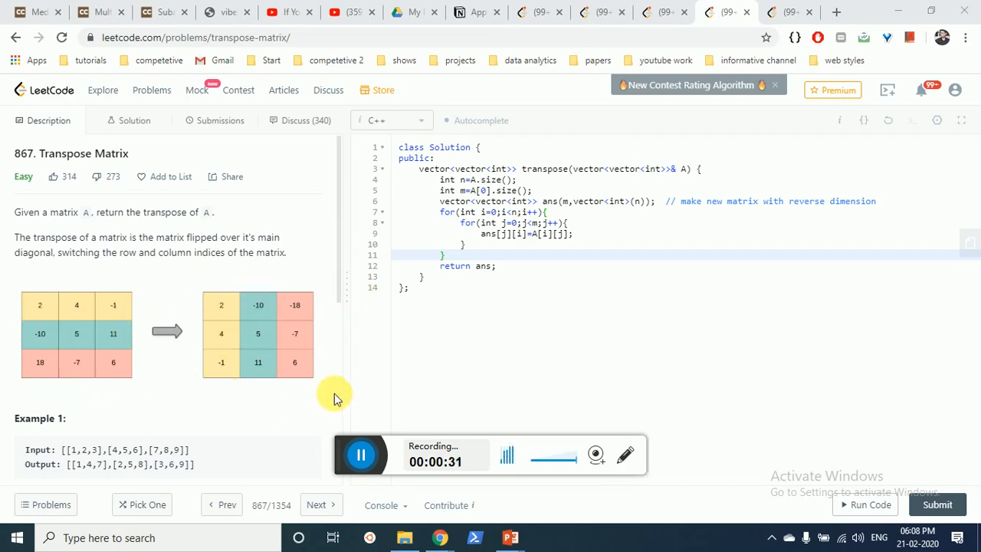
mouse_move(257, 333)
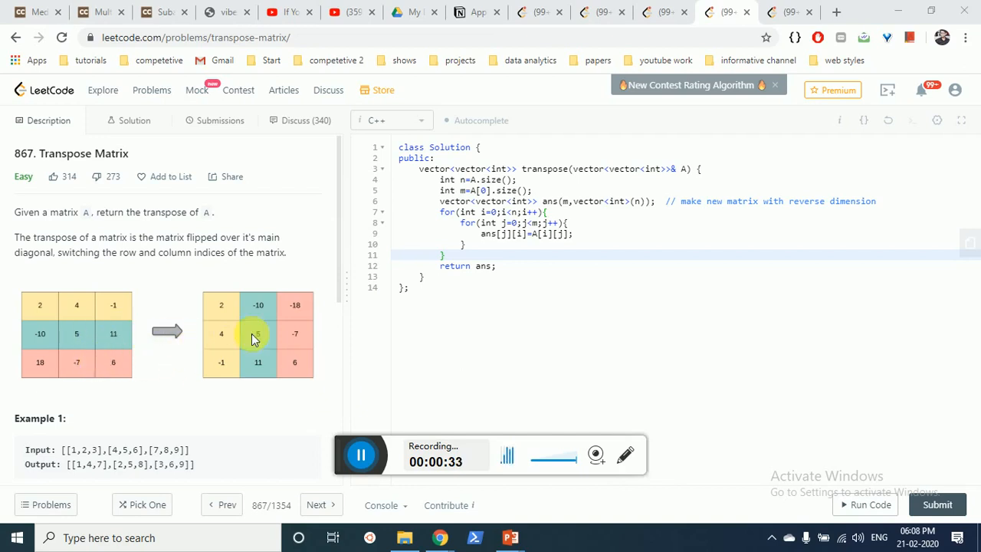
mouse_move(295, 363)
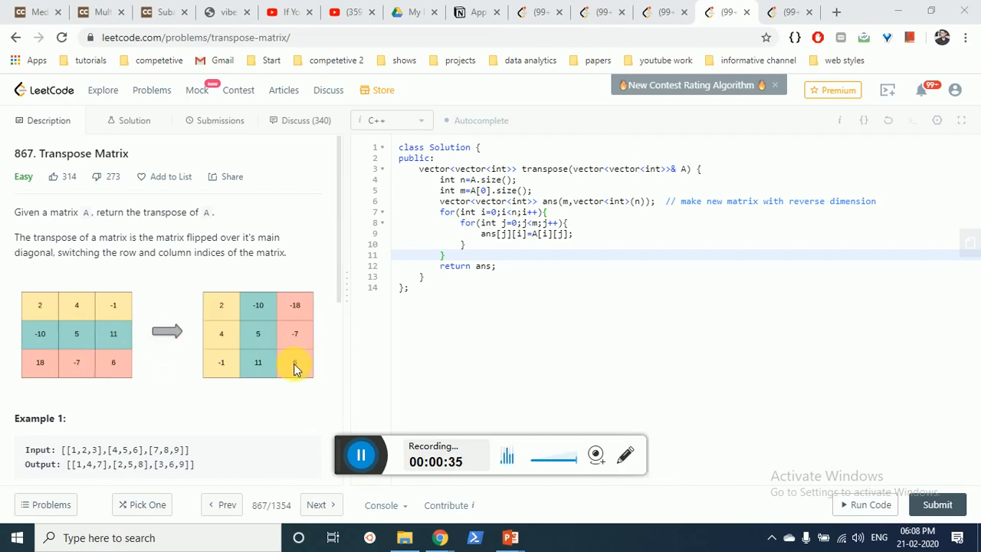
mouse_move(145, 361)
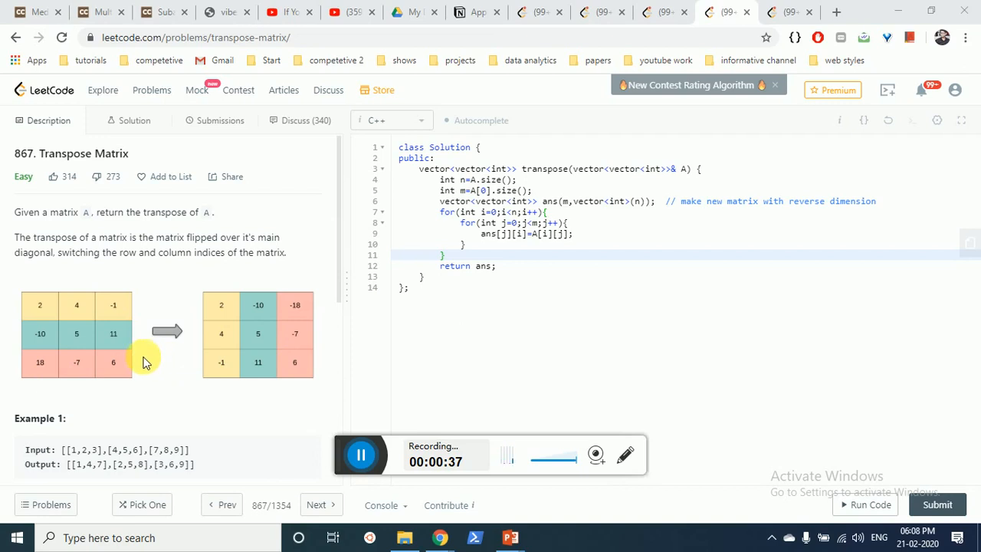
mouse_move(119, 364)
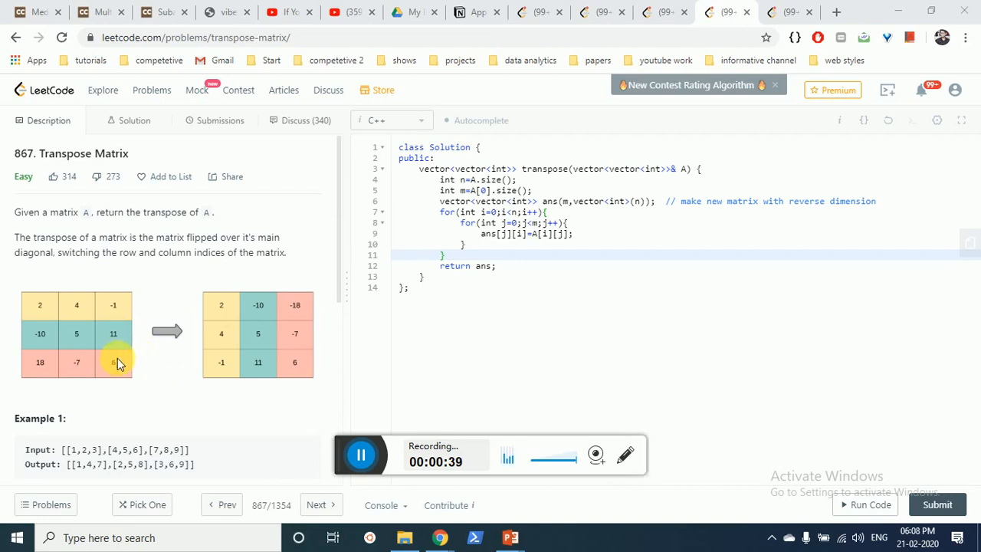
mouse_move(178, 338)
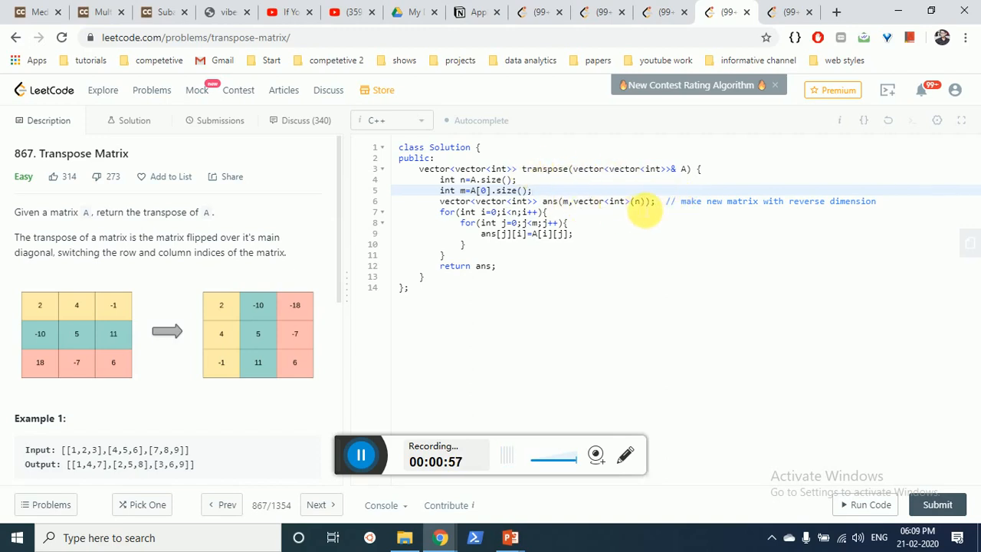
mouse_move(551, 228)
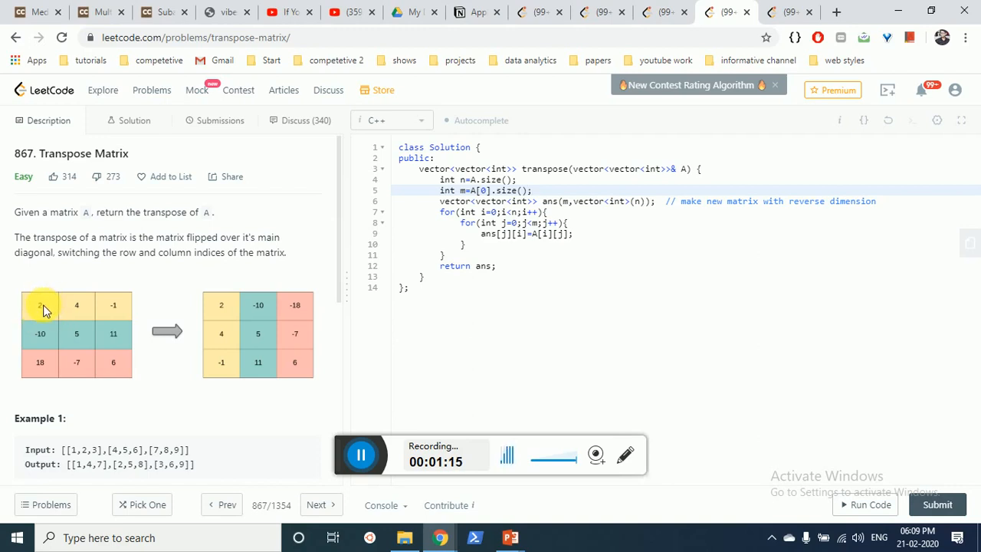
mouse_move(184, 301)
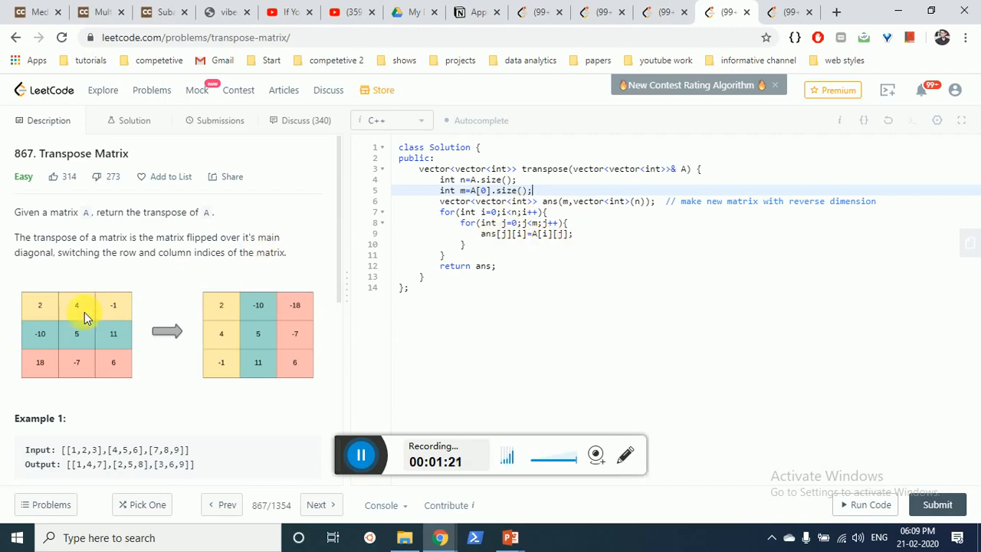
mouse_move(83, 303)
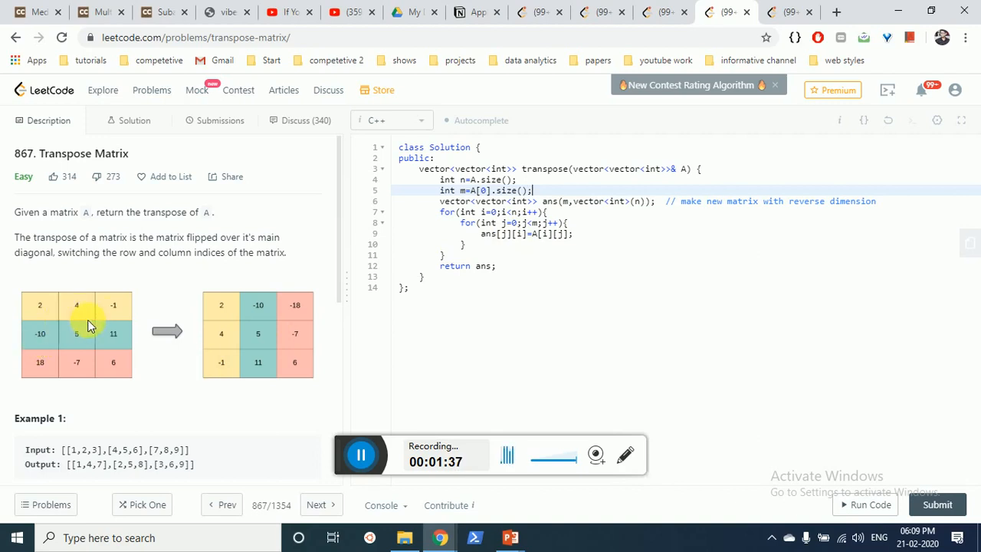
mouse_move(130, 315)
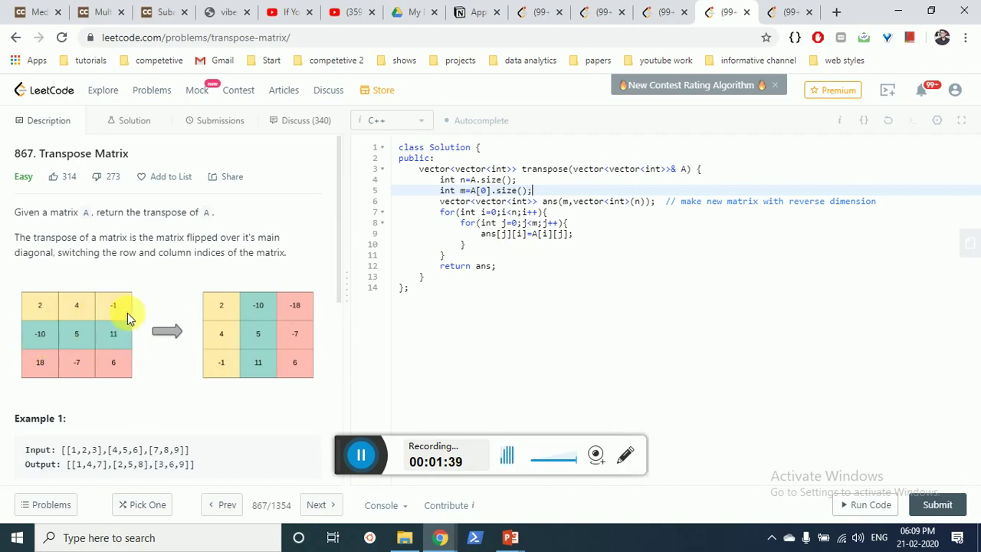
mouse_move(119, 332)
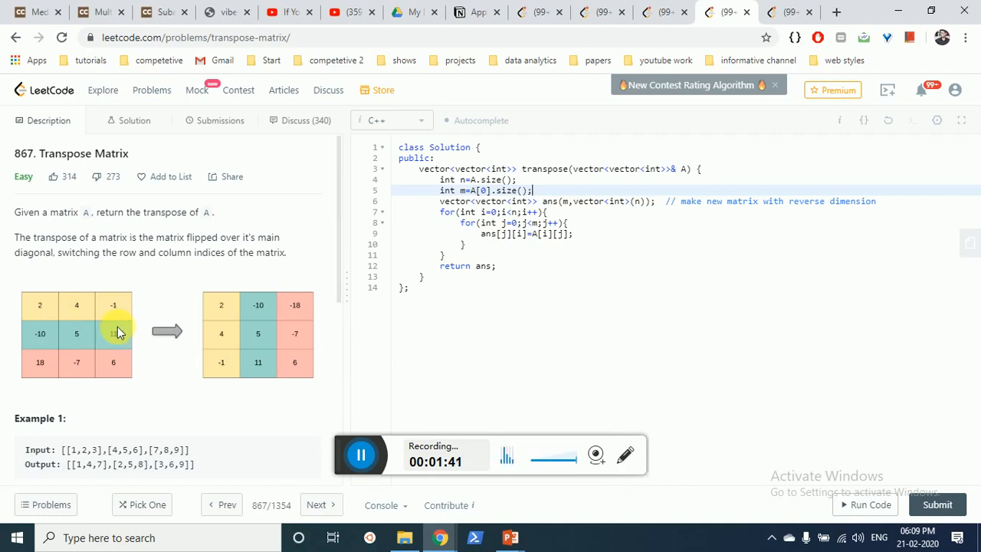